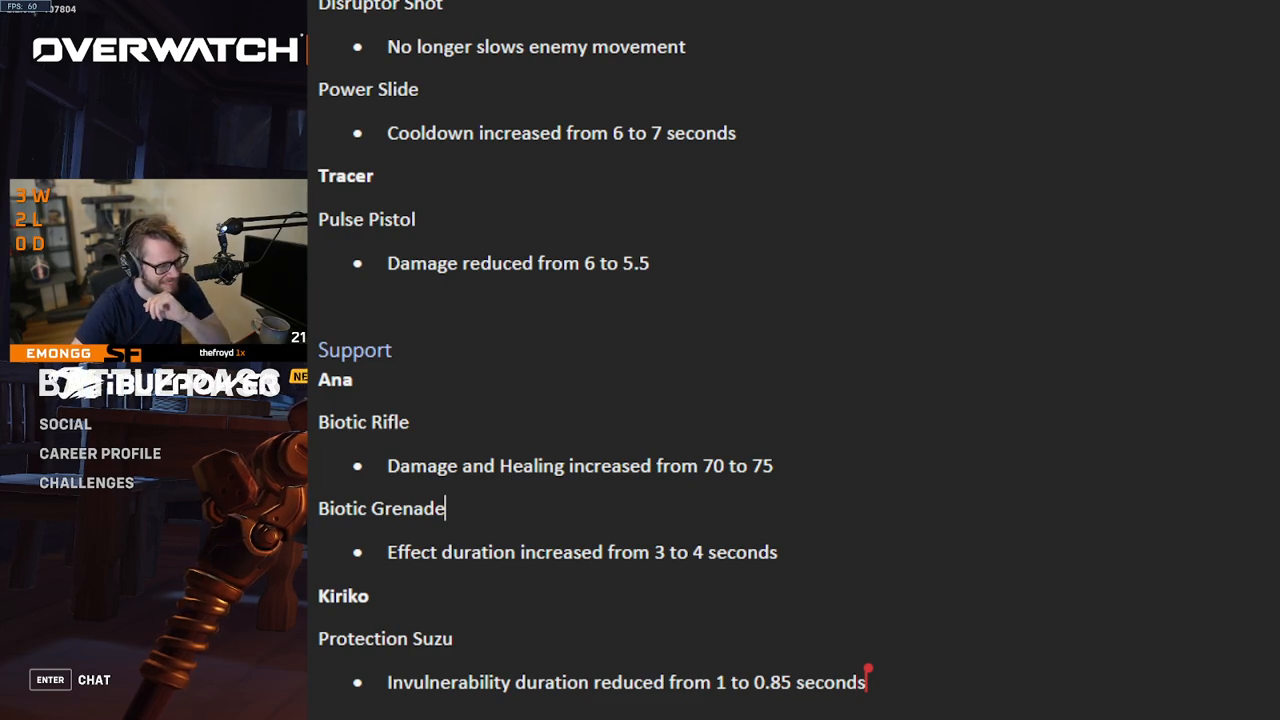
{"action": "scroll", "scroll_direction": "up", "scroll_amount": 3}
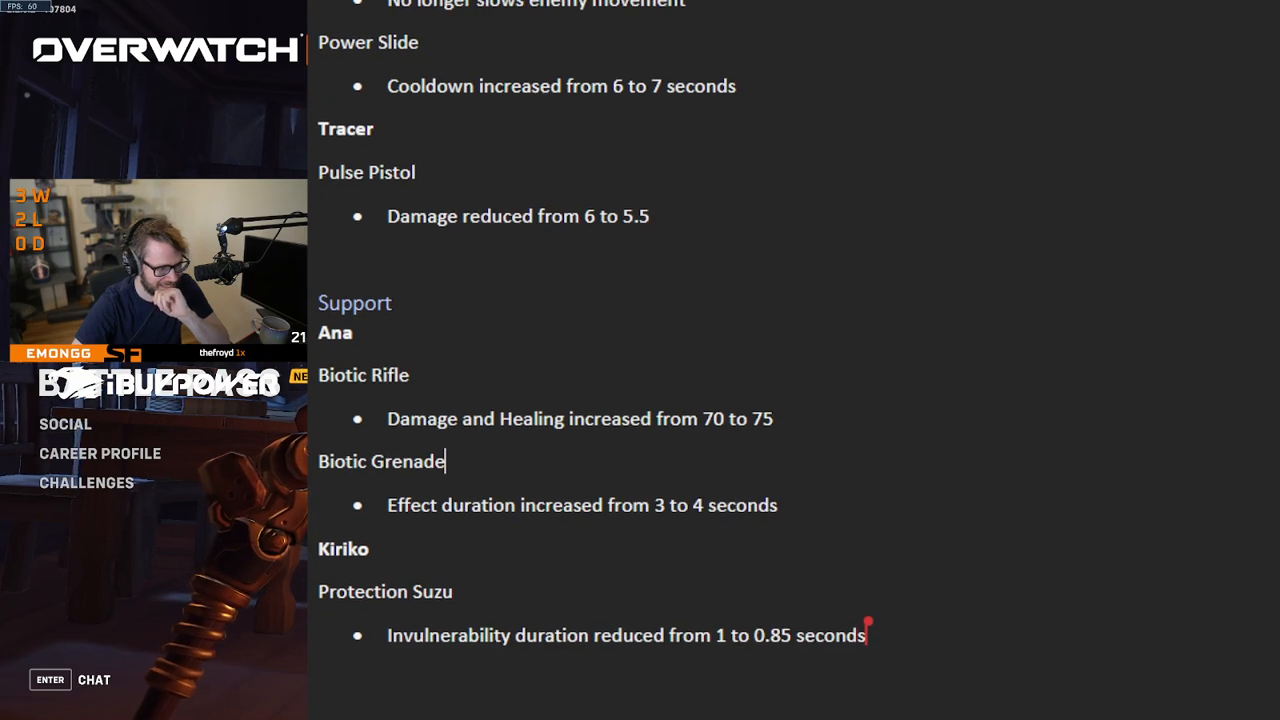